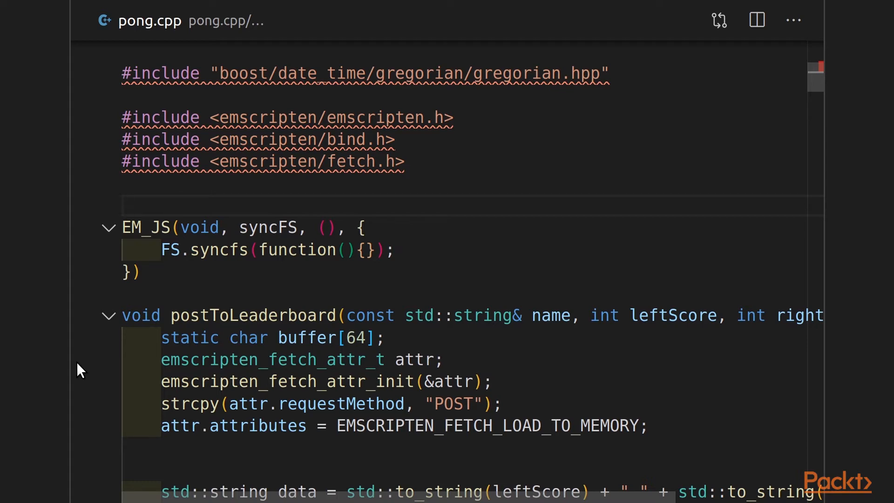
{"action": "type", "text": "#include <SDL2/SDL.h>"}
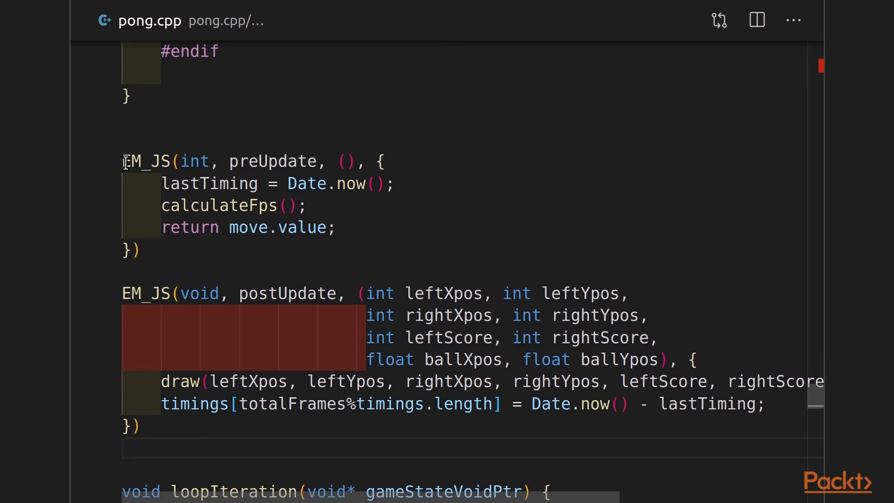
{"action": "scroll", "scroll_direction": "down", "scroll_amount": 3}
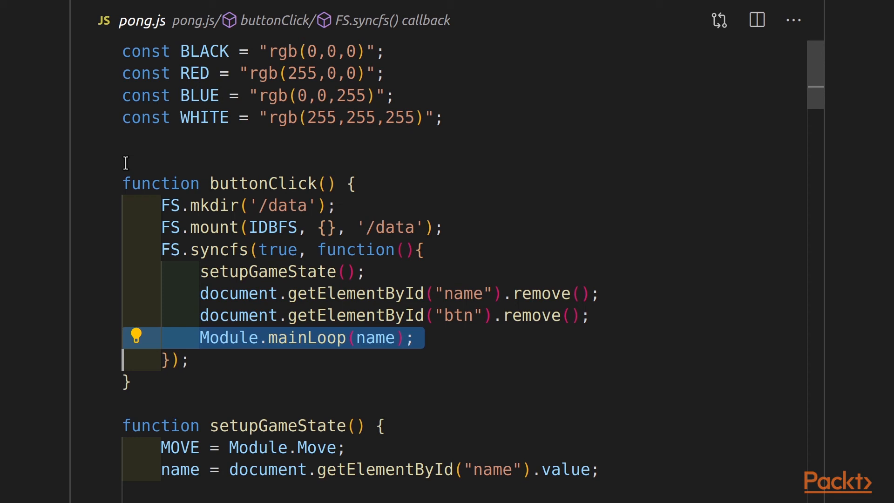
{"action": "scroll", "scroll_direction": "down", "scroll_amount": 3}
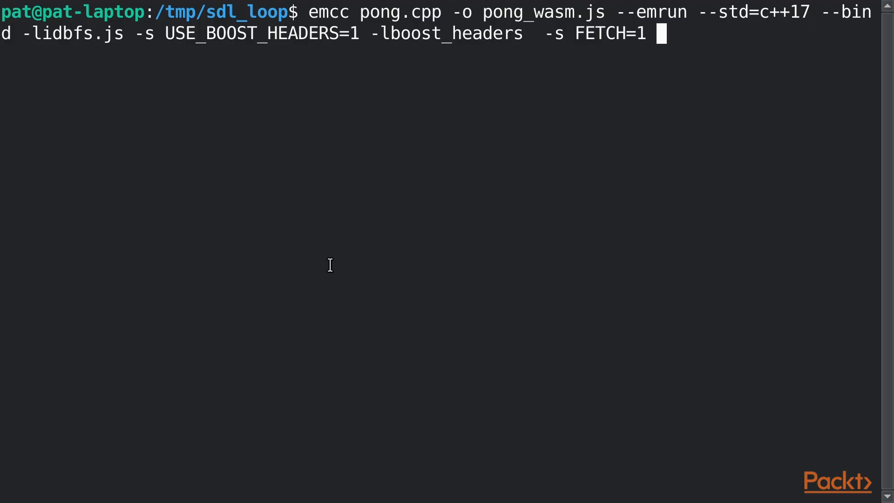
{"action": "type", "text": "-s USE_SDL=2"}
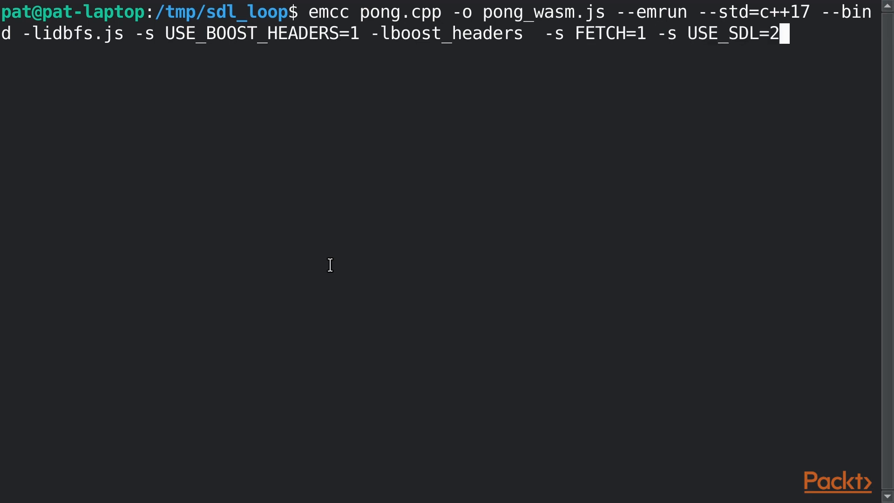